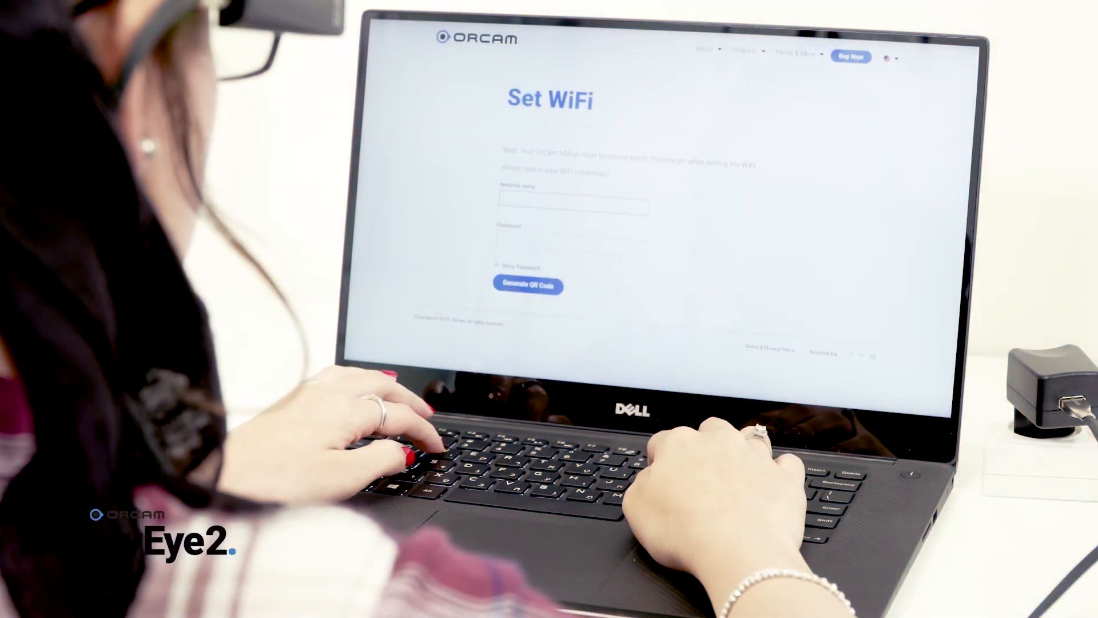
Enter network name wifi_network and its password, then generate the WiFi QR code
text(wifi_net)
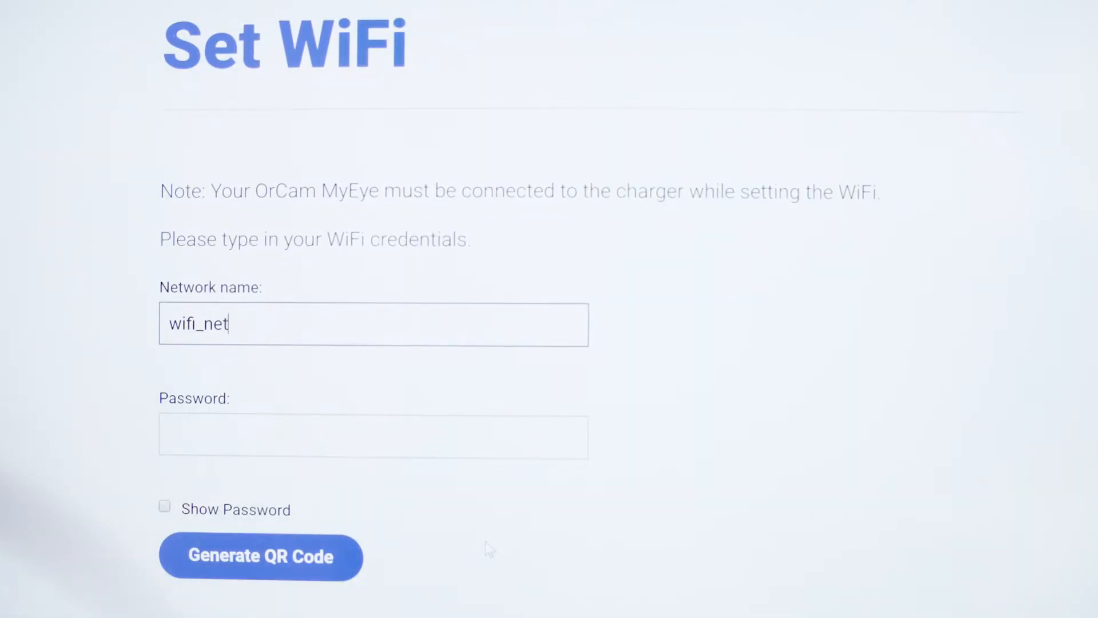
text(work)
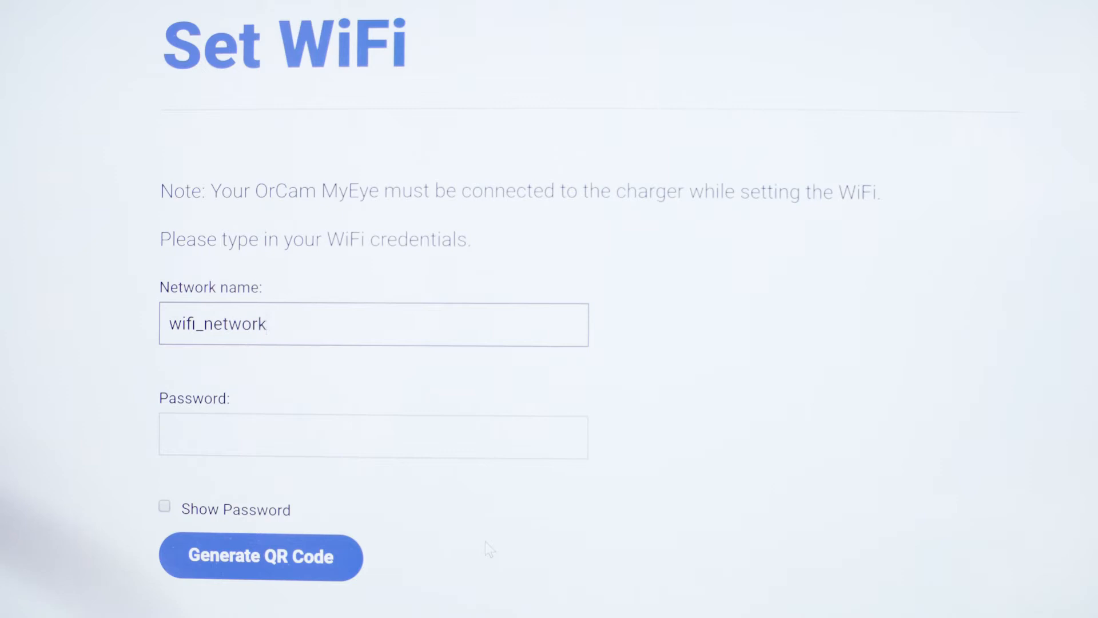
text(•••)
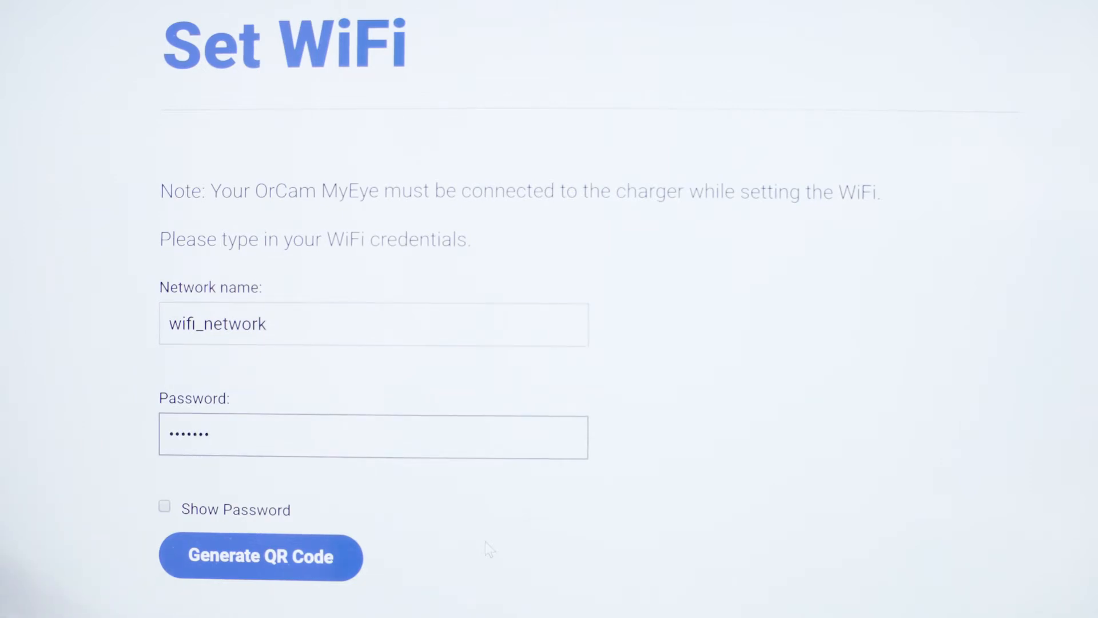
click(260, 556)
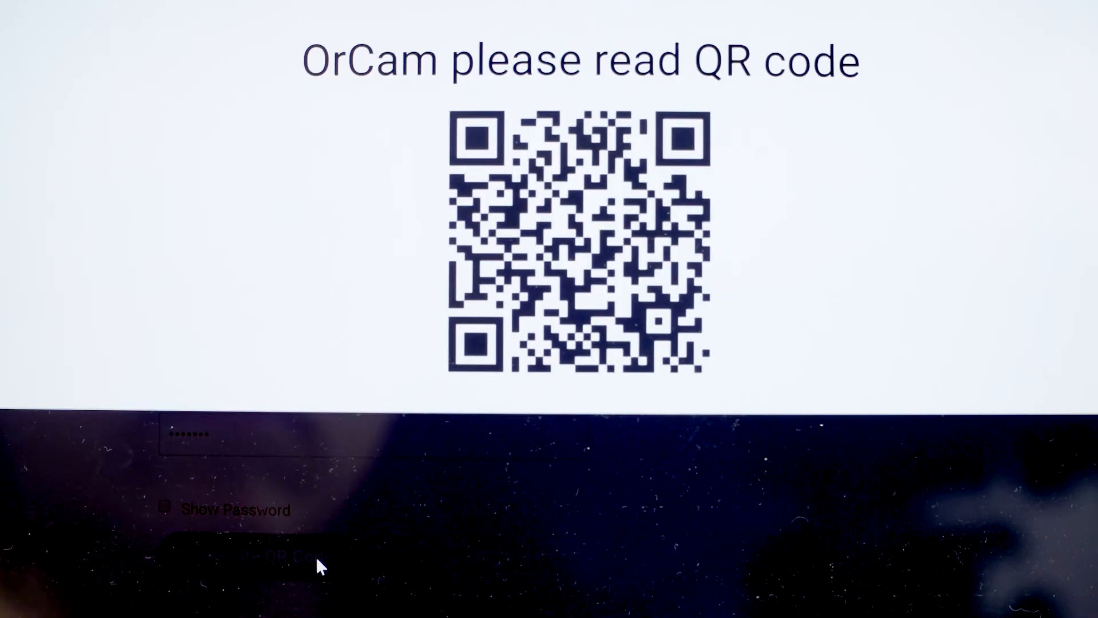